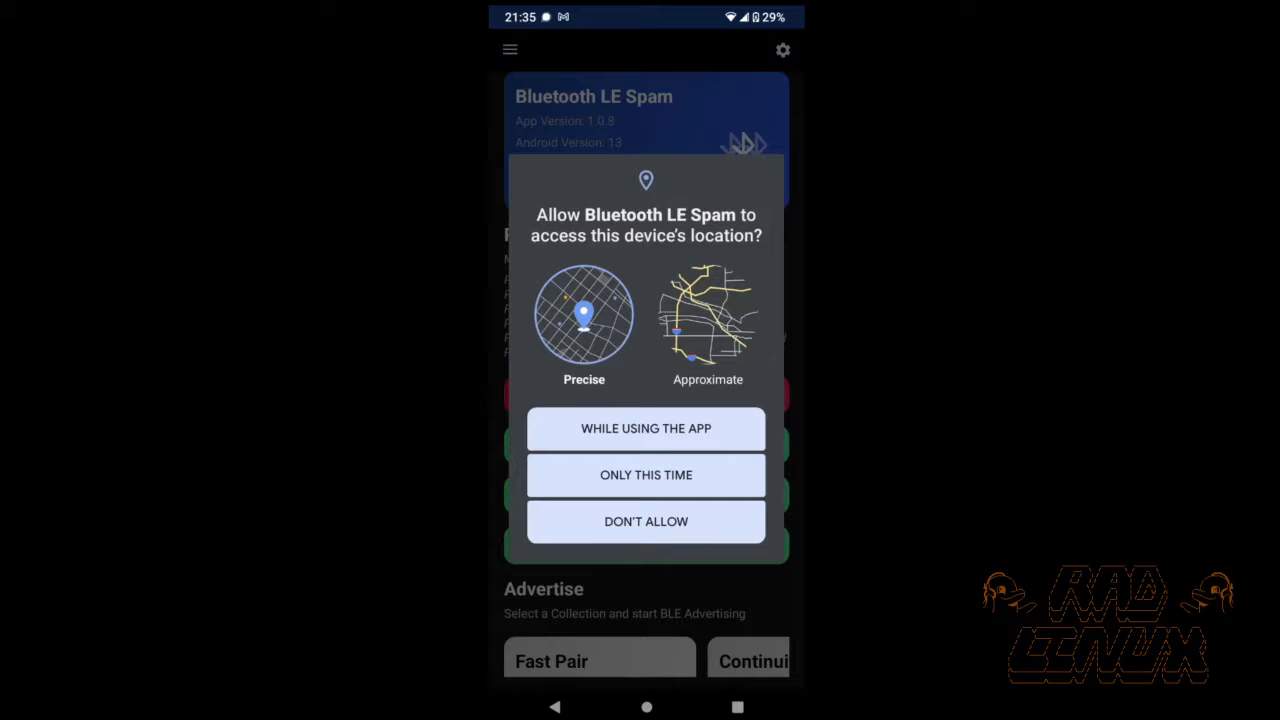
- Grant location access 'Allow all the time' so the Permissions requirement is met
left_click(646, 428)
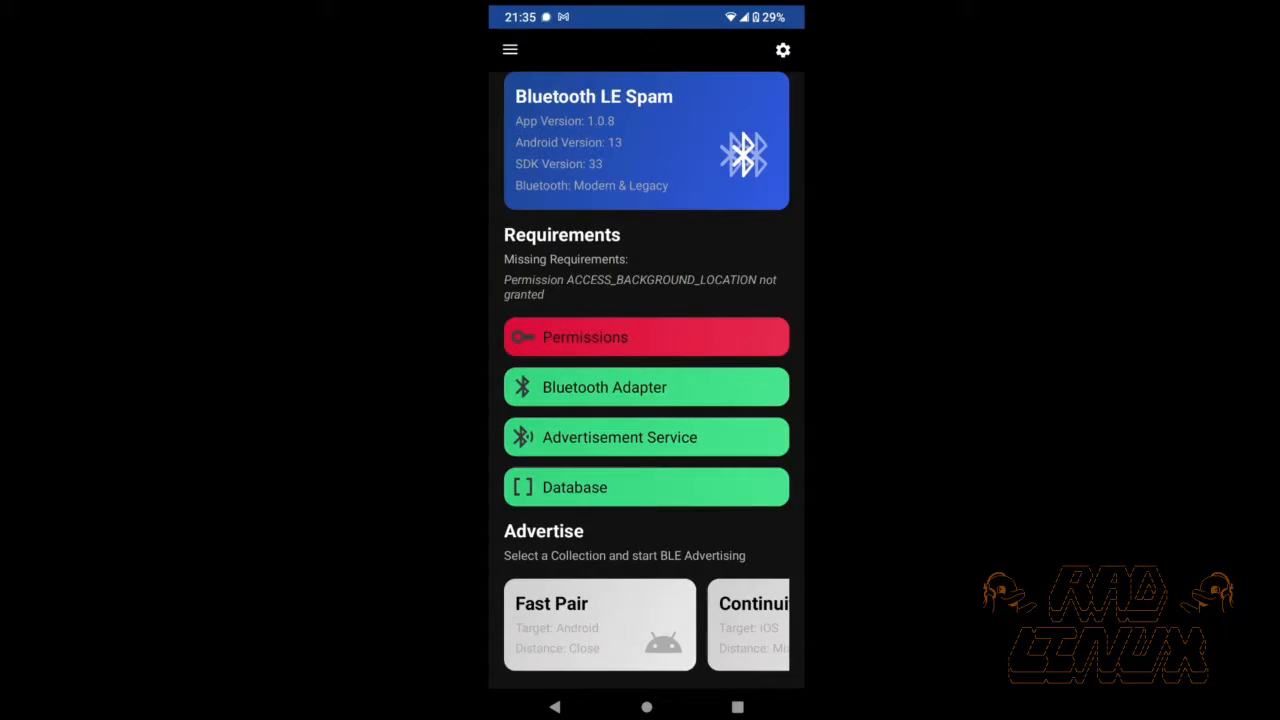
left_click(646, 336)
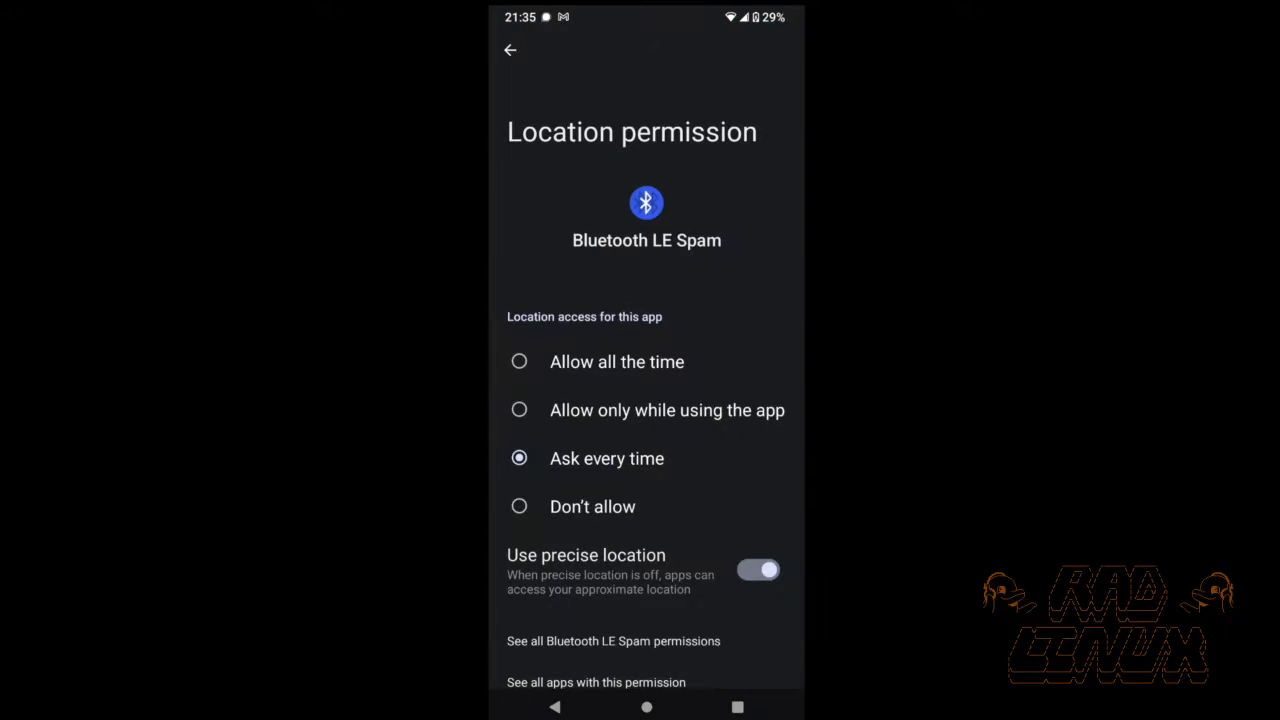
left_click(510, 50)
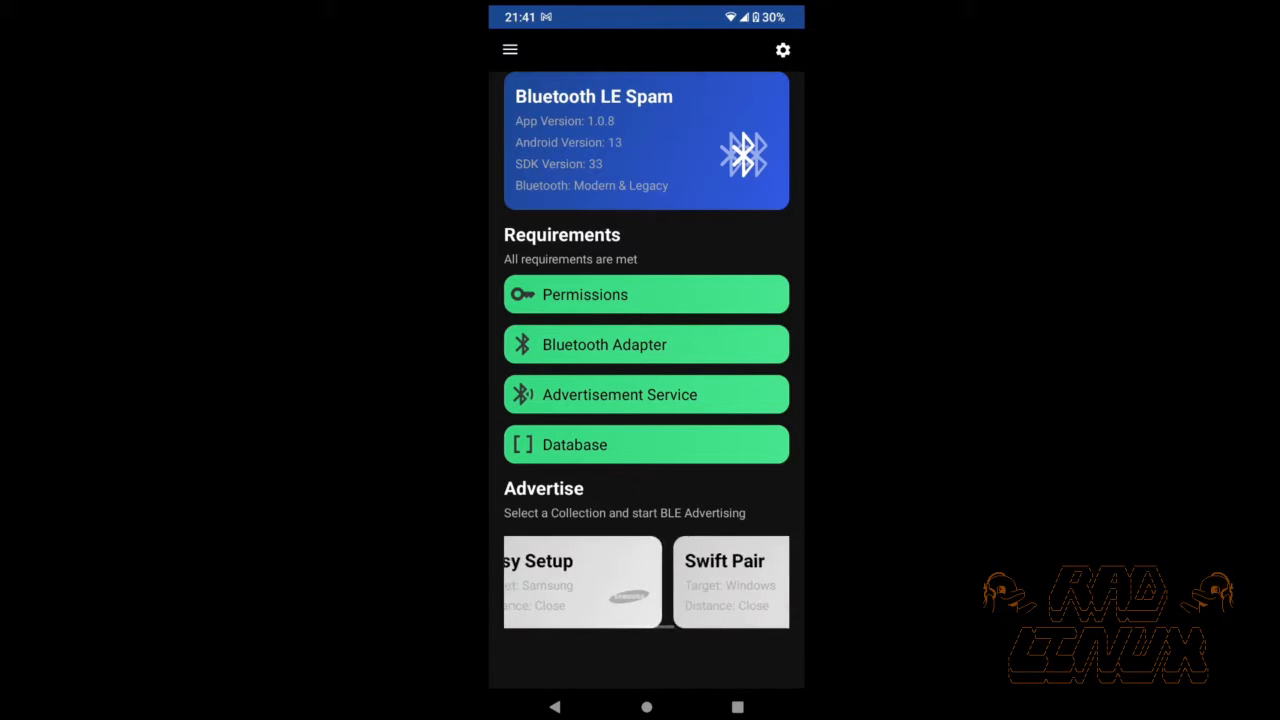
- Browse the Advertise collections and enter the Fast Pair Collection
scroll("left", 3)
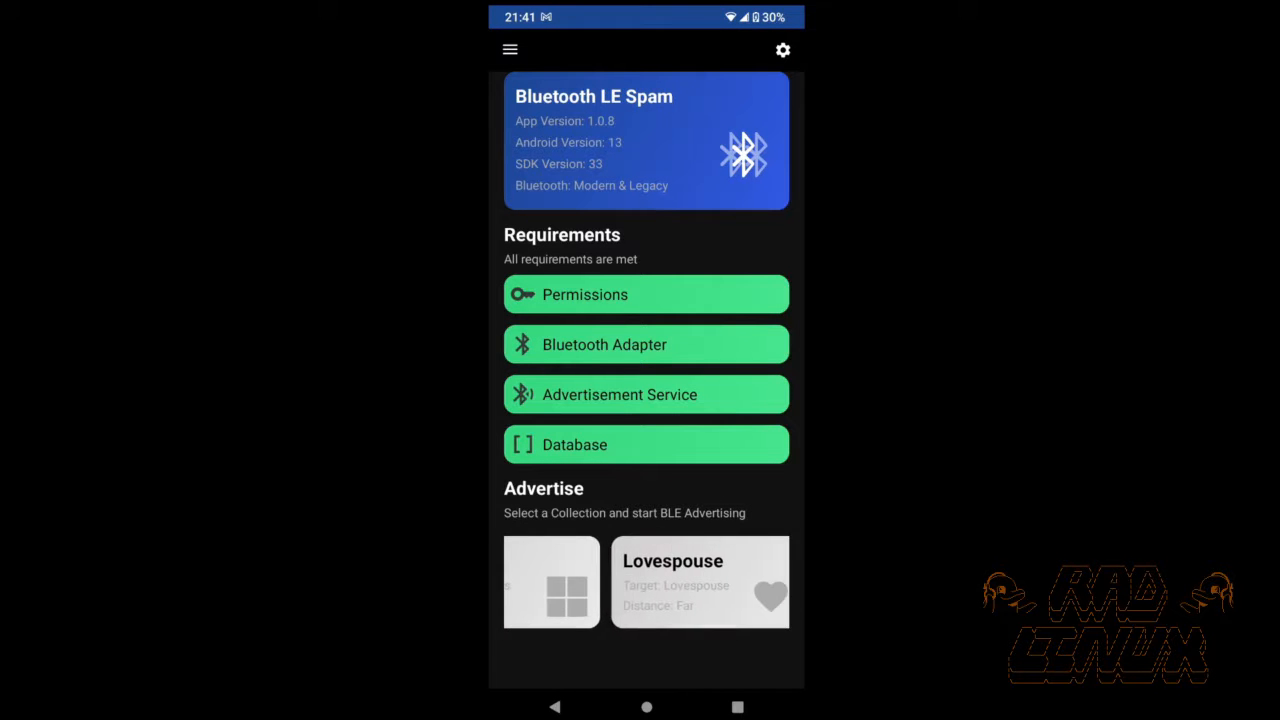
scroll("left", 3)
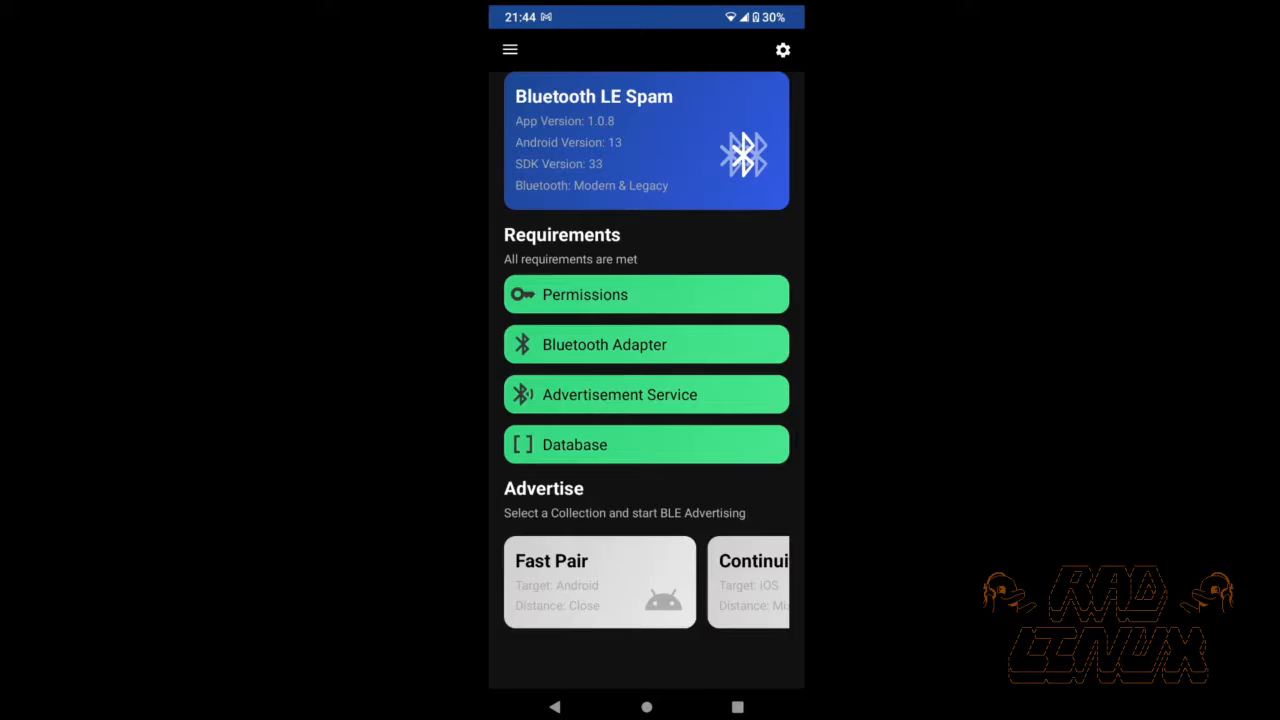
left_click(600, 582)
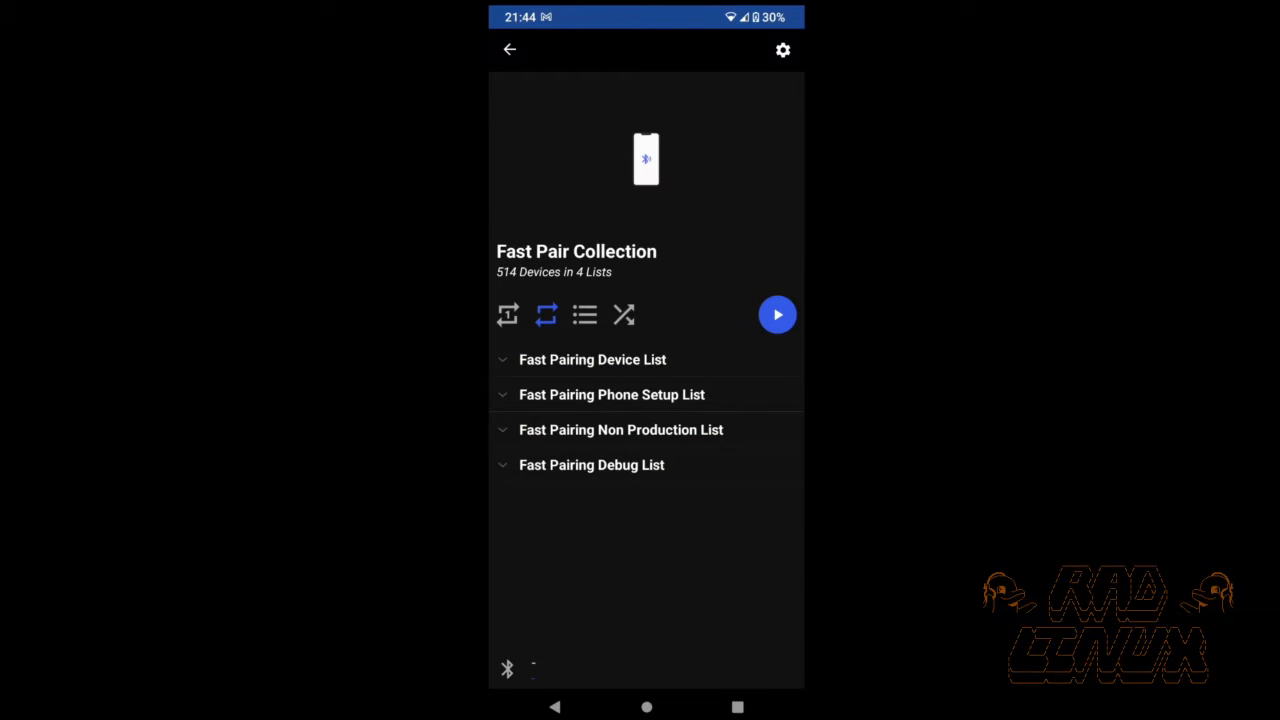
- Cycle the advertising mode through repeat, list and random order
left_click(508, 316)
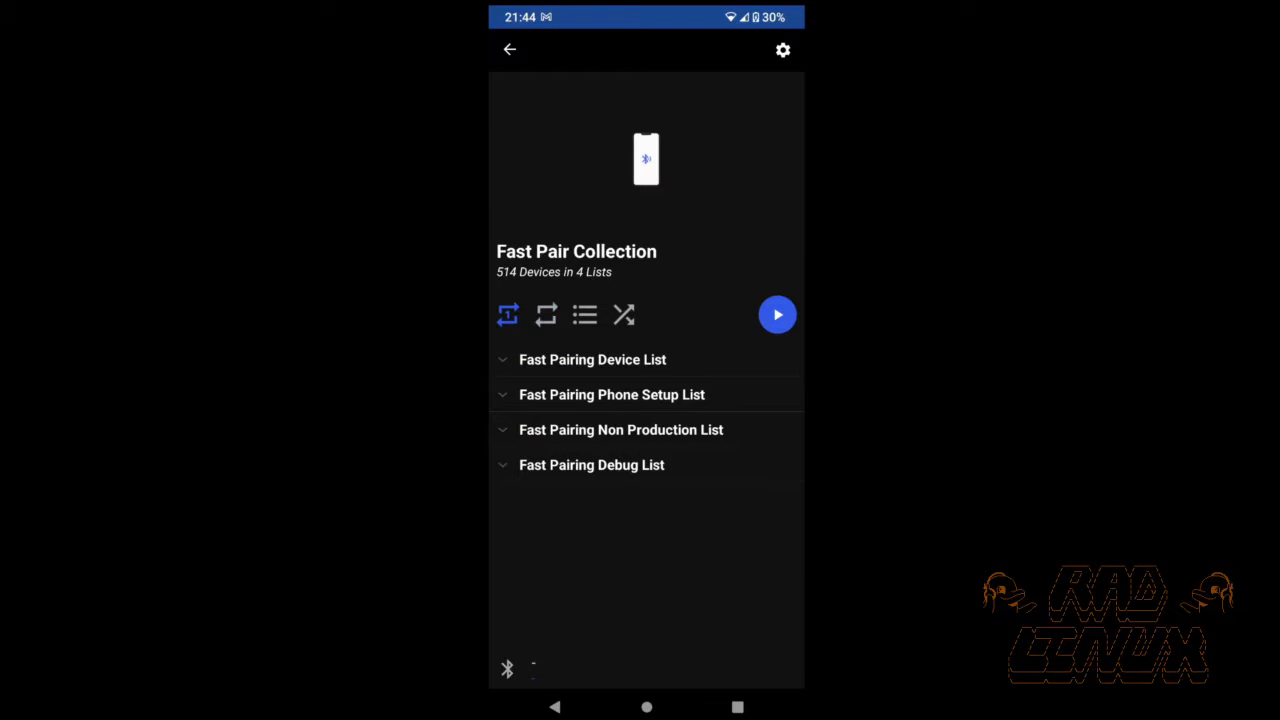
left_click(546, 316)
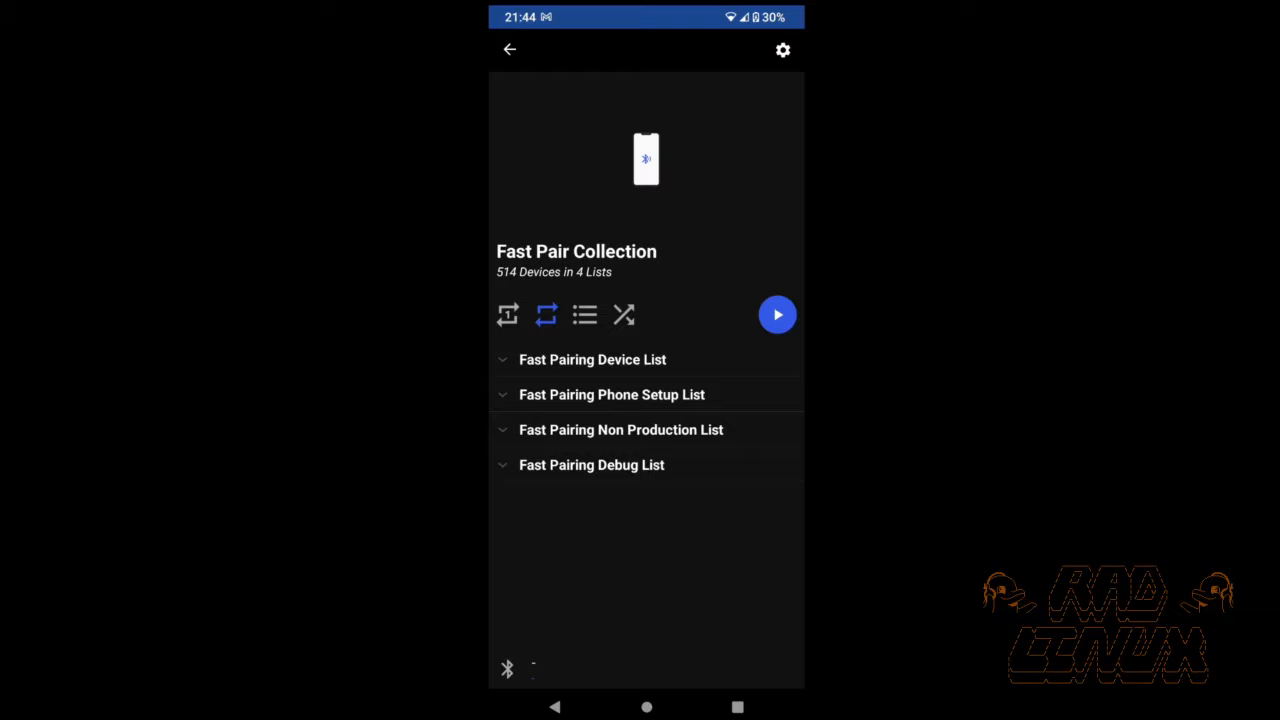
left_click(584, 316)
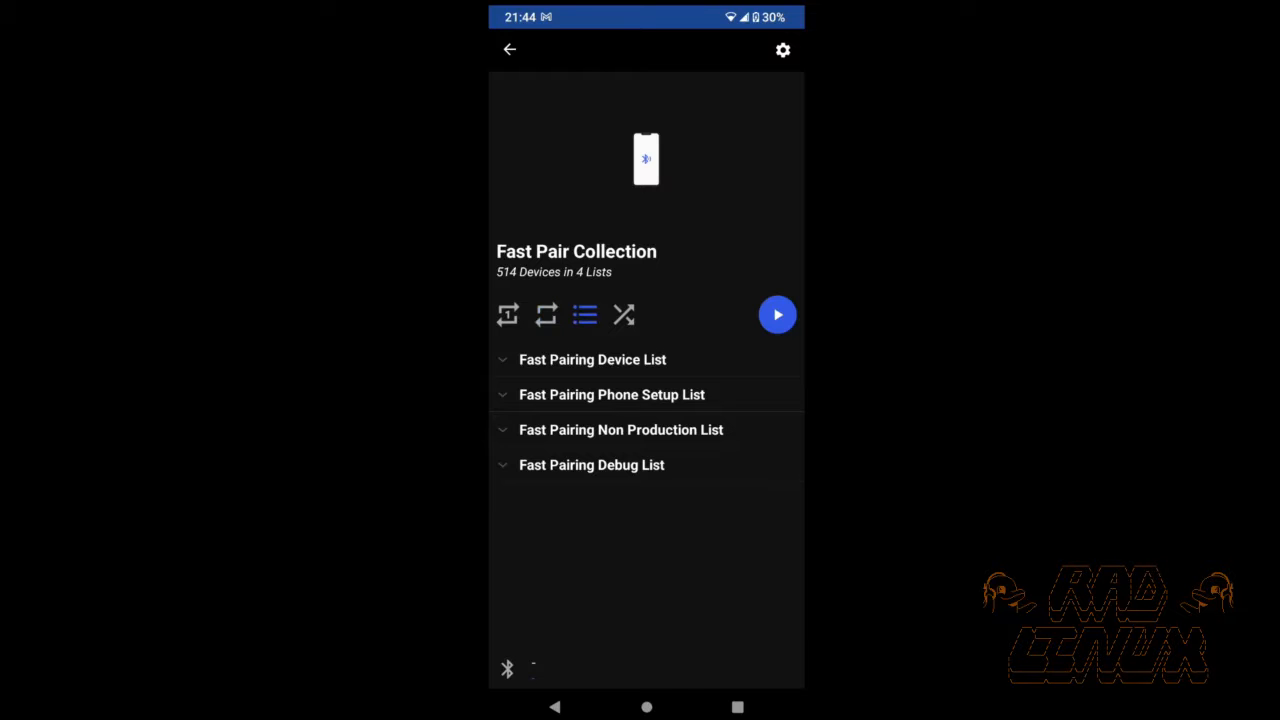
left_click(624, 316)
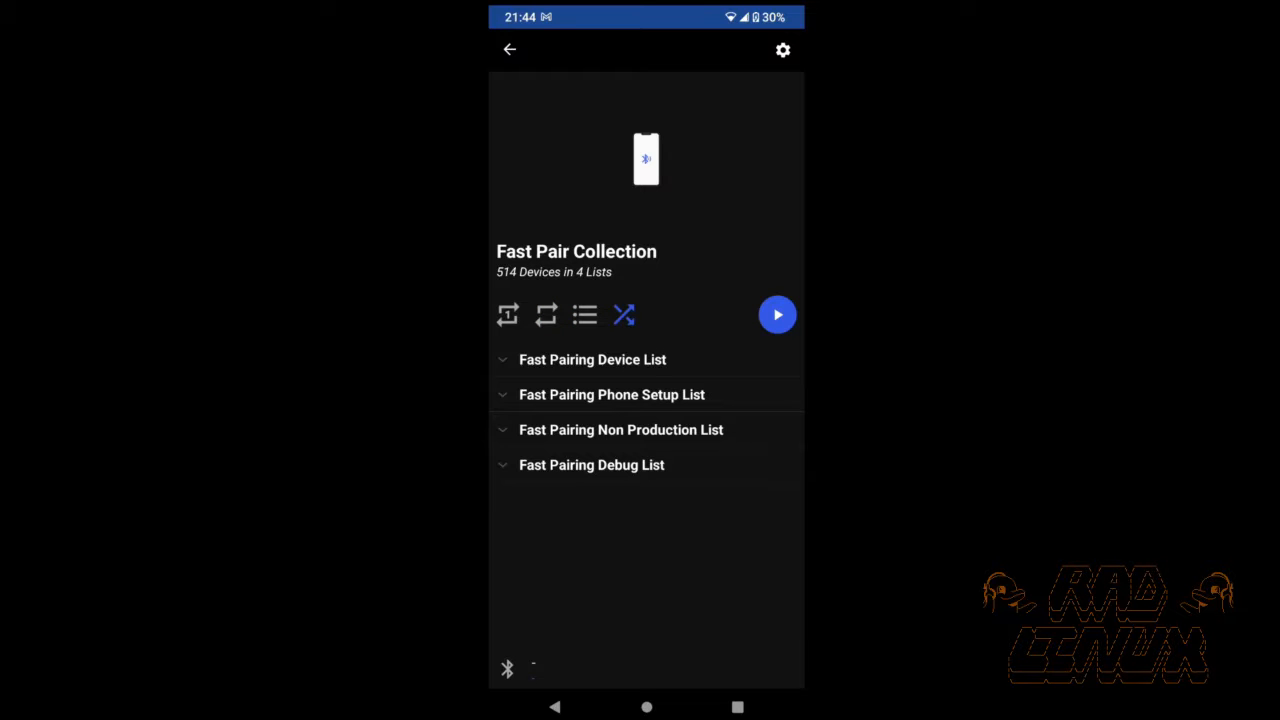
- Expand the Fast Pairing Device List, review its devices and start advertising the collection
left_click(592, 360)
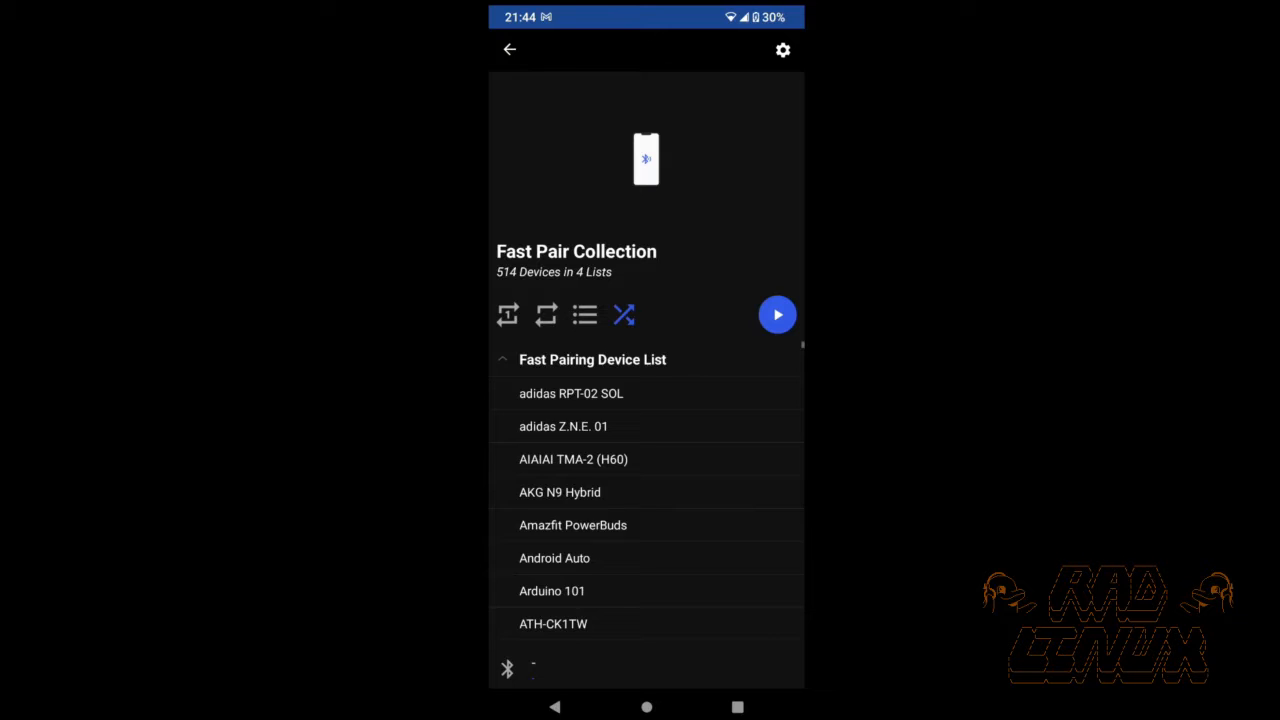
scroll("down", 3)
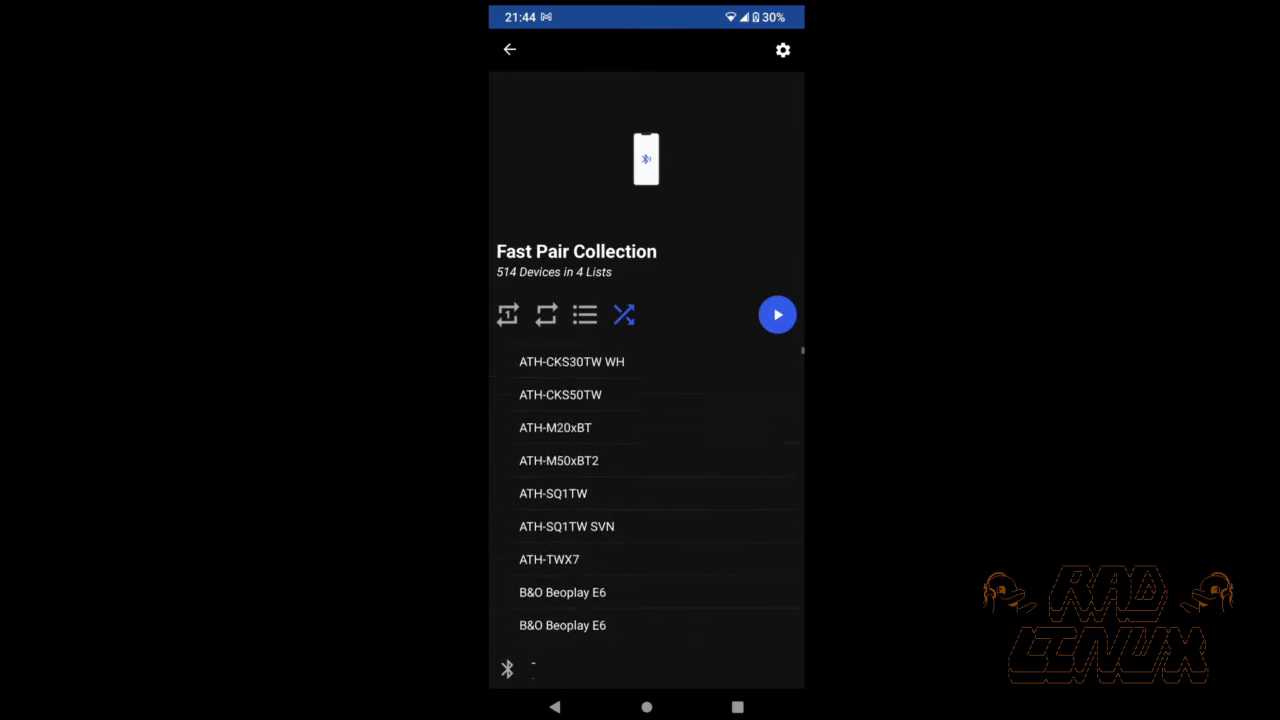
scroll("down", 3)
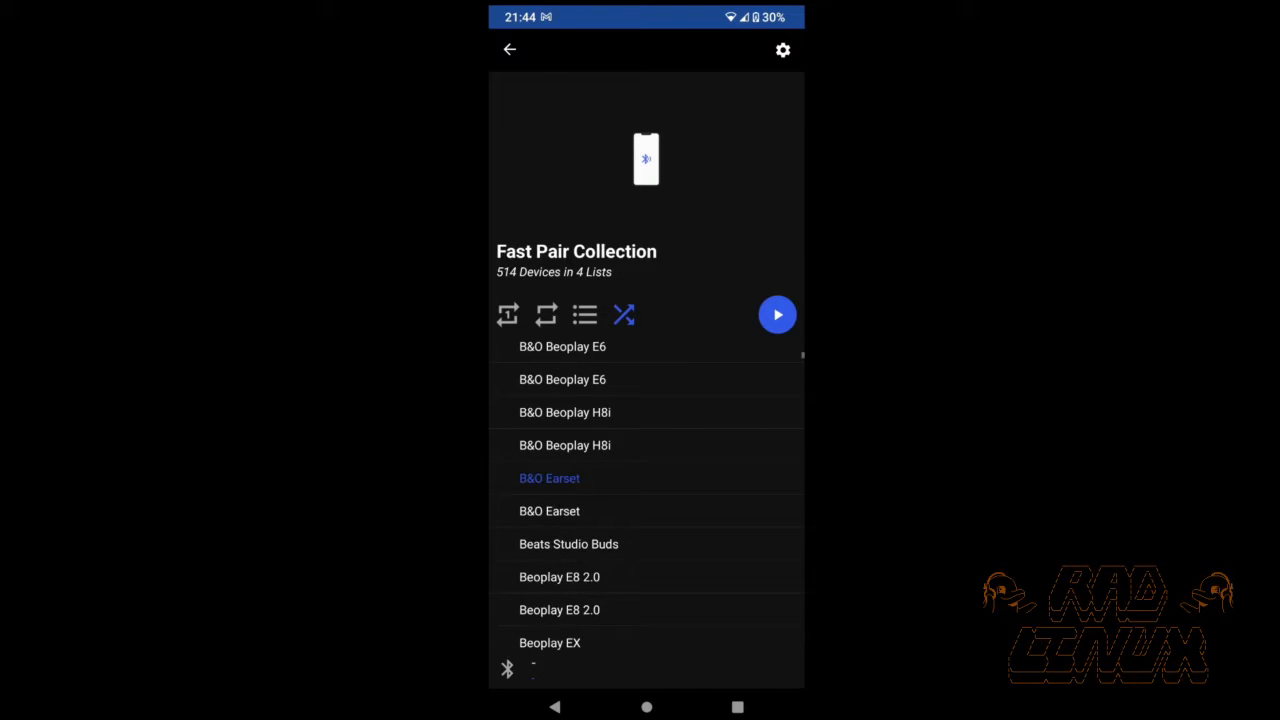
scroll("down", 3)
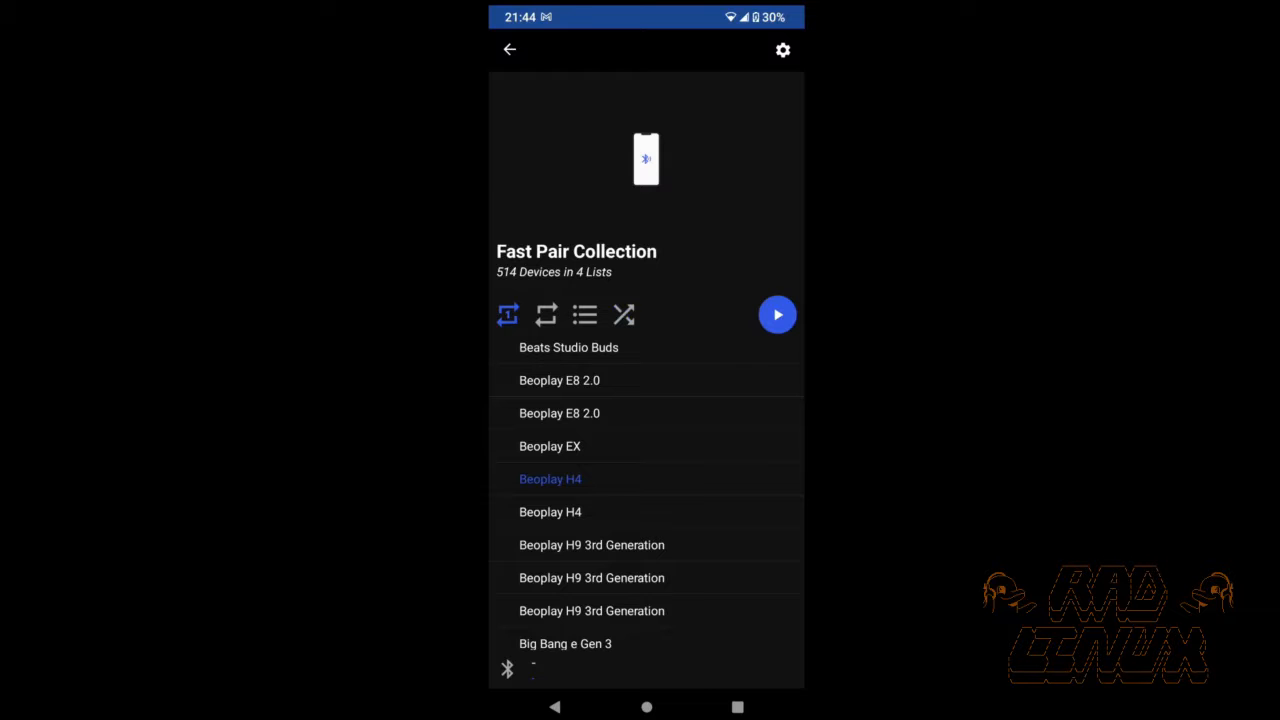
left_click(776, 316)
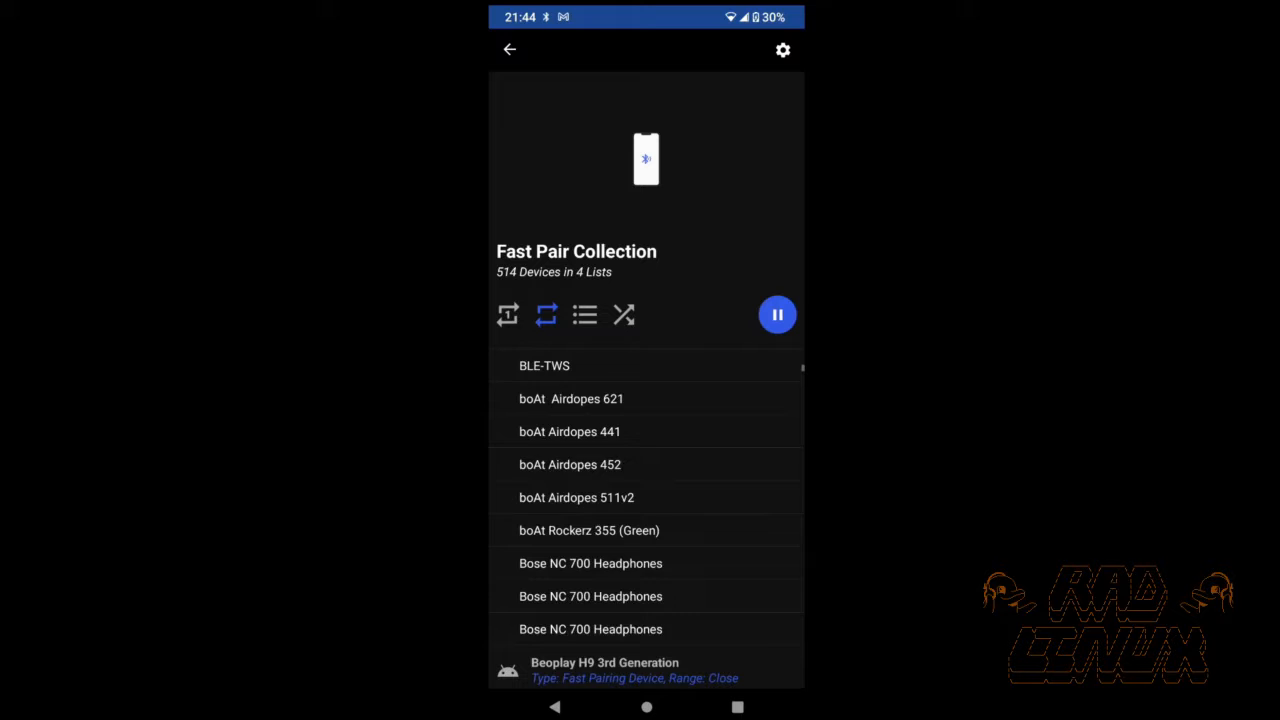
- Expand the Fast Pairing Phone Setup List and return to the home screen
scroll("down", 3)
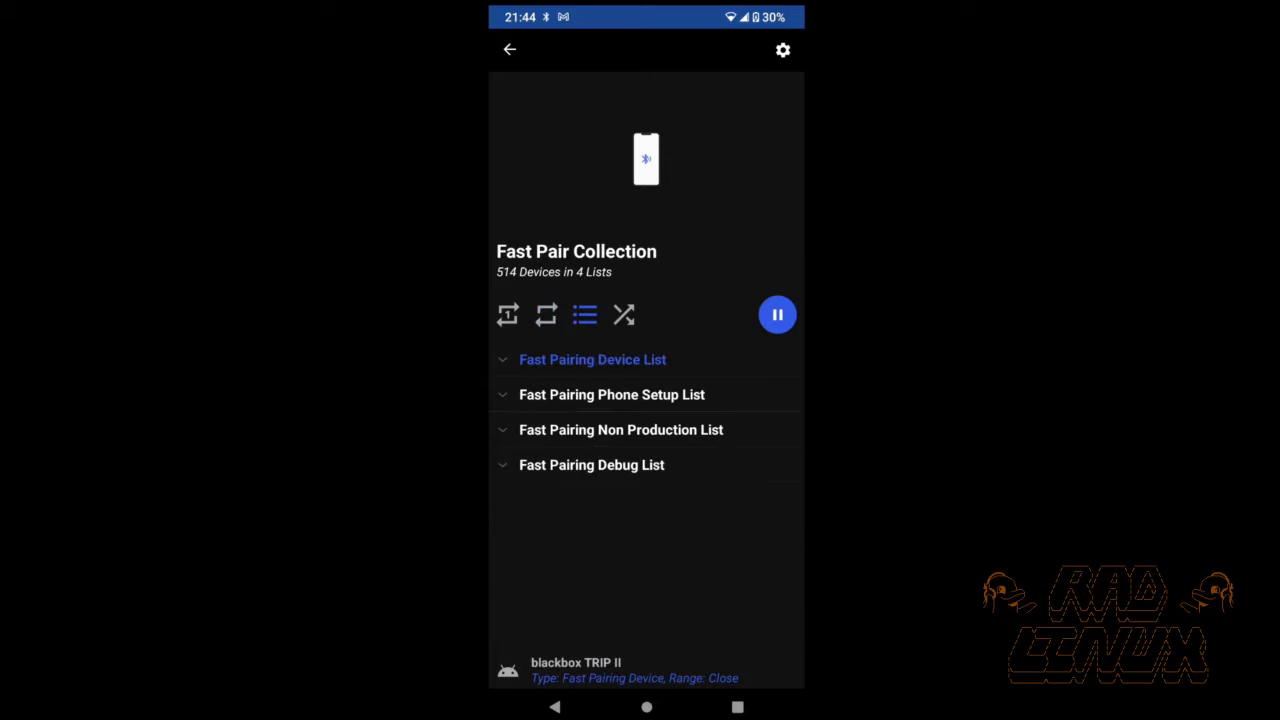
left_click(612, 394)
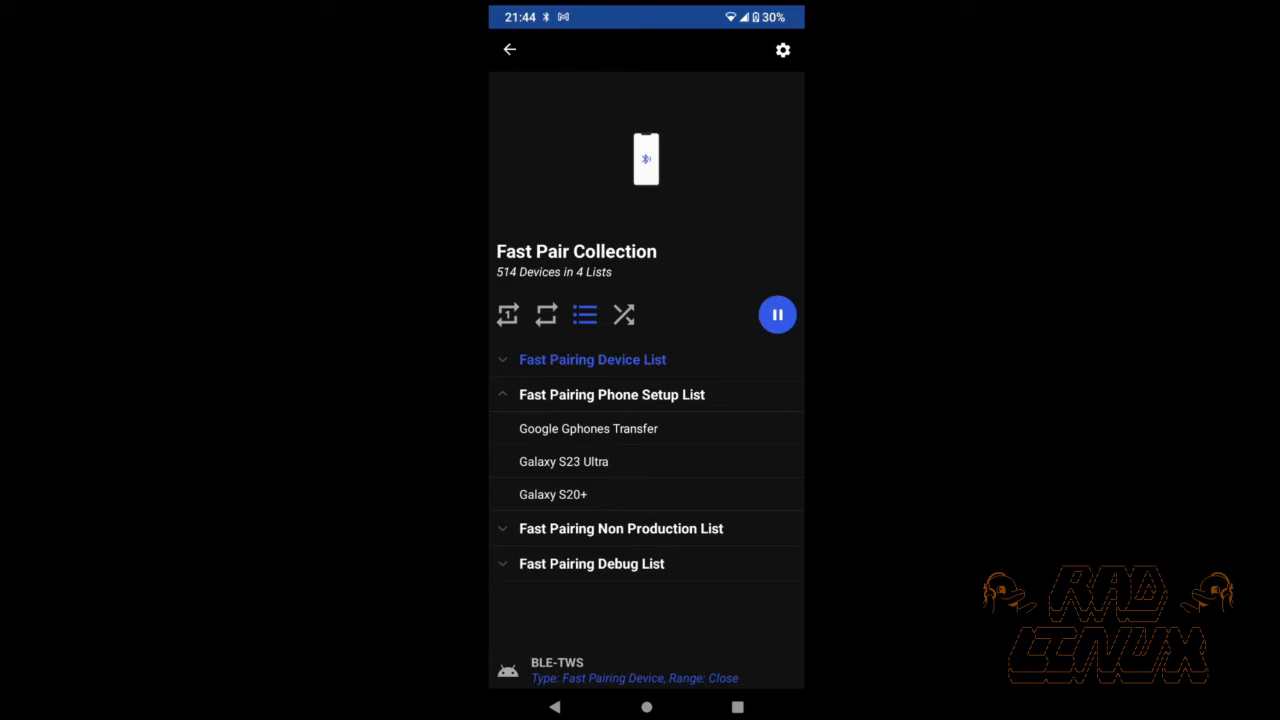
left_click(564, 460)
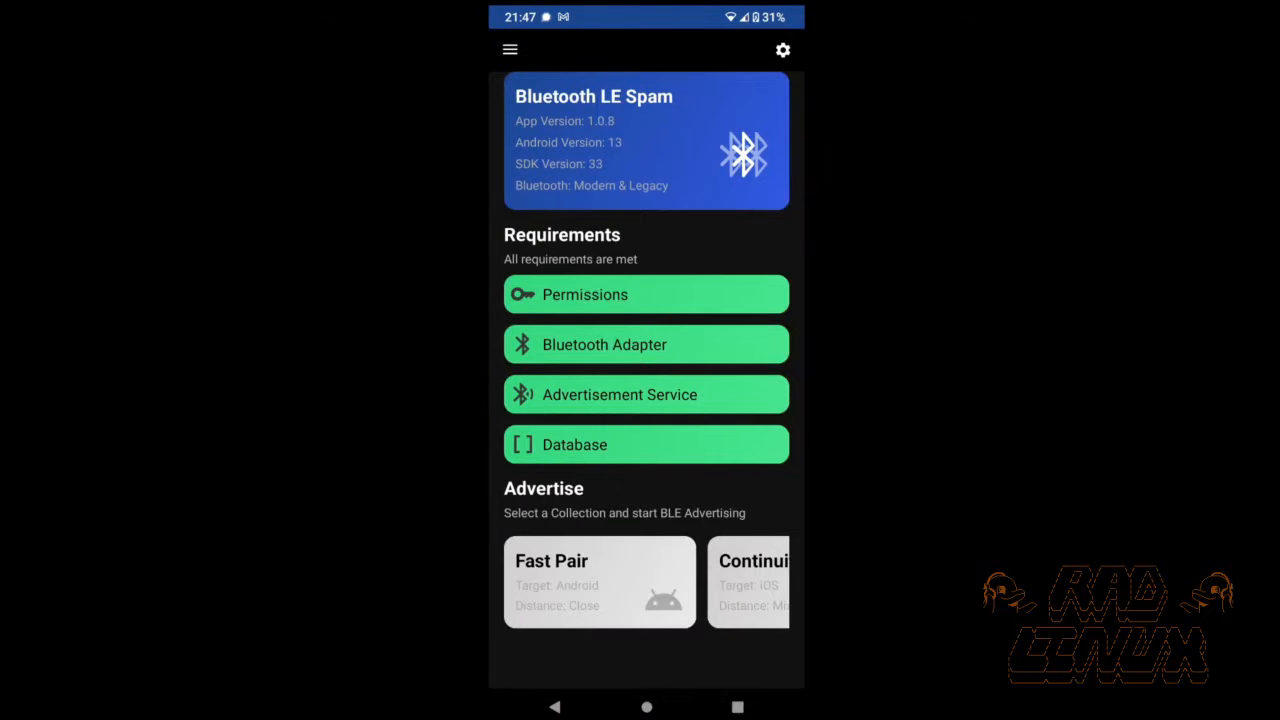
left_click(510, 48)
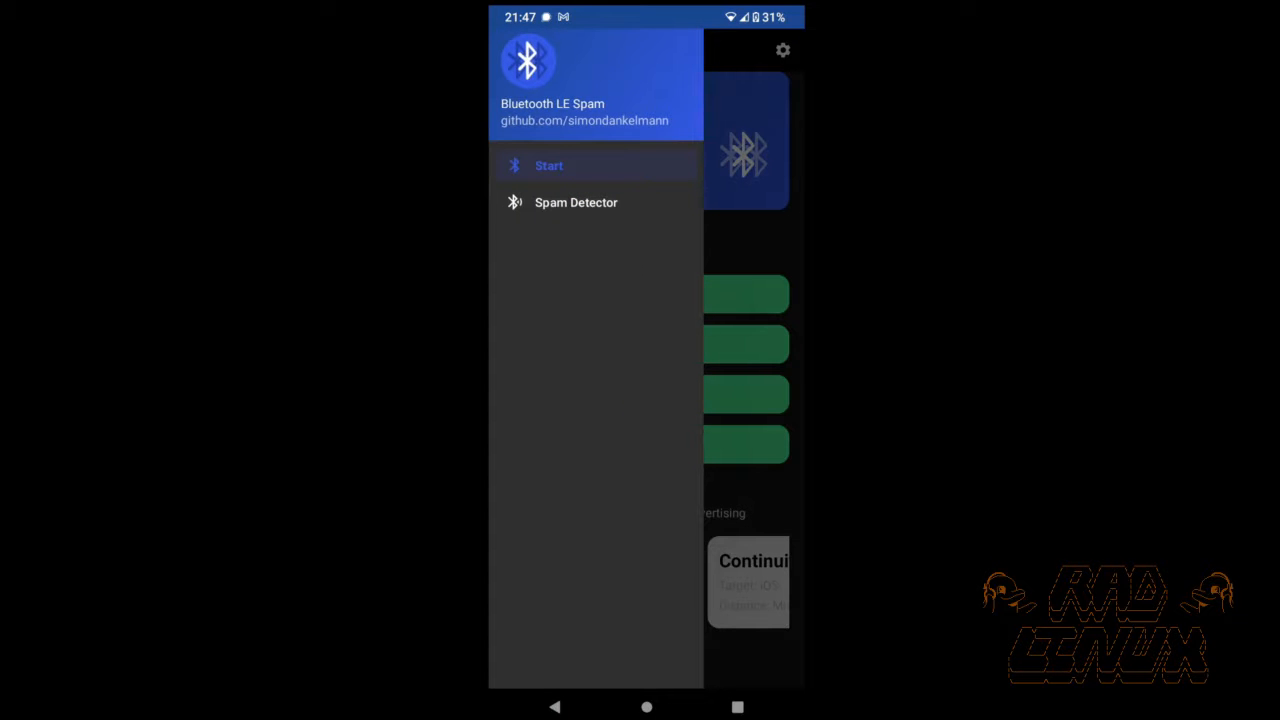
left_click(576, 202)
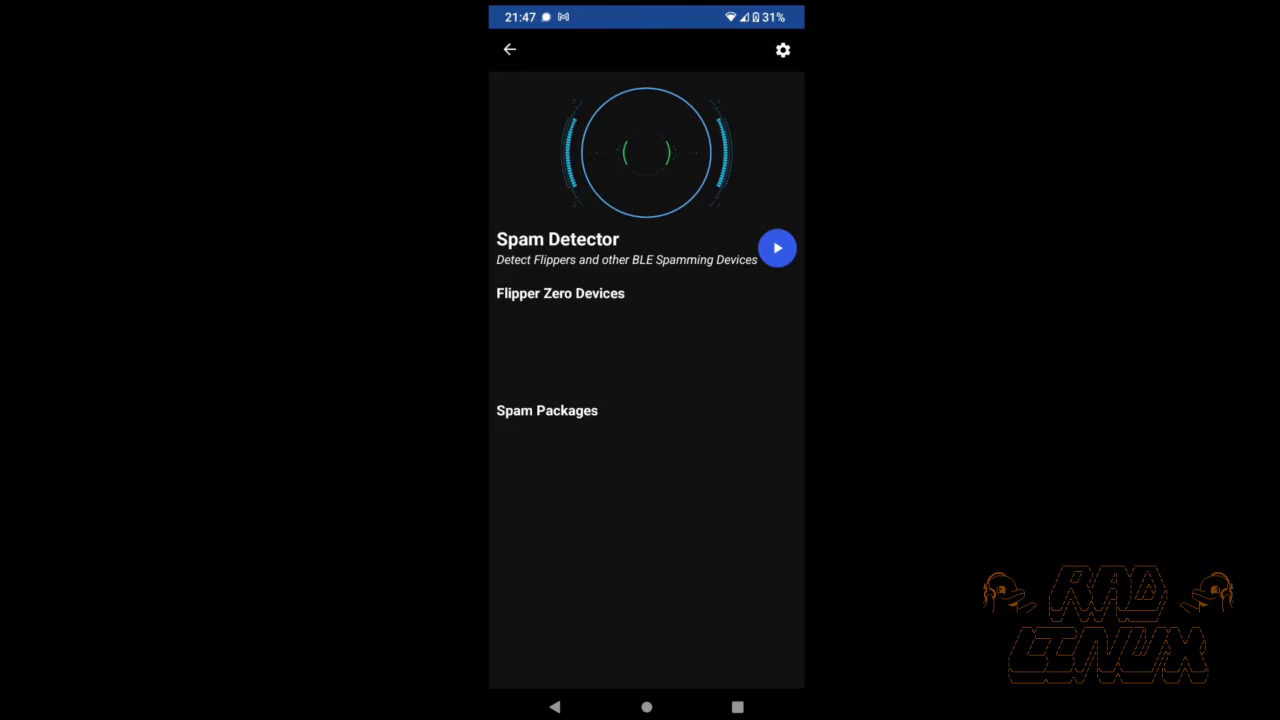
left_click(776, 248)
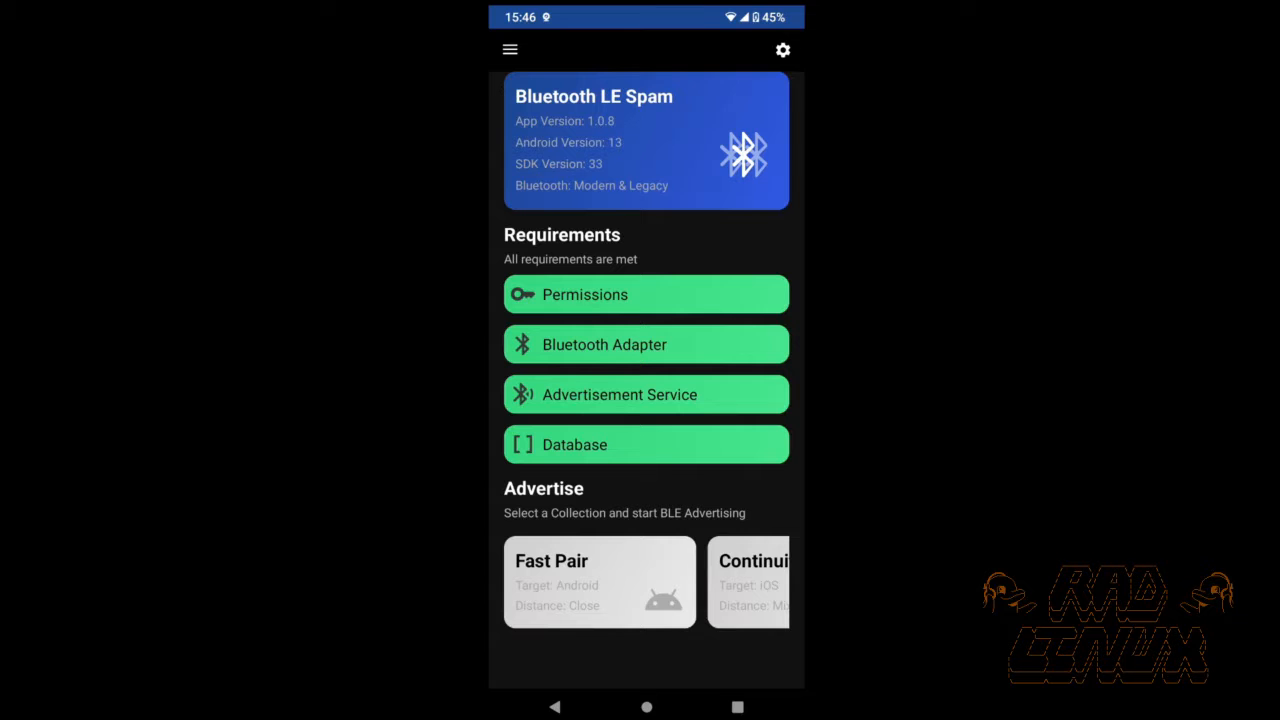
- Toggle Legacy Advertising off and back on in Settings, then reopen the gear options
left_click(784, 50)
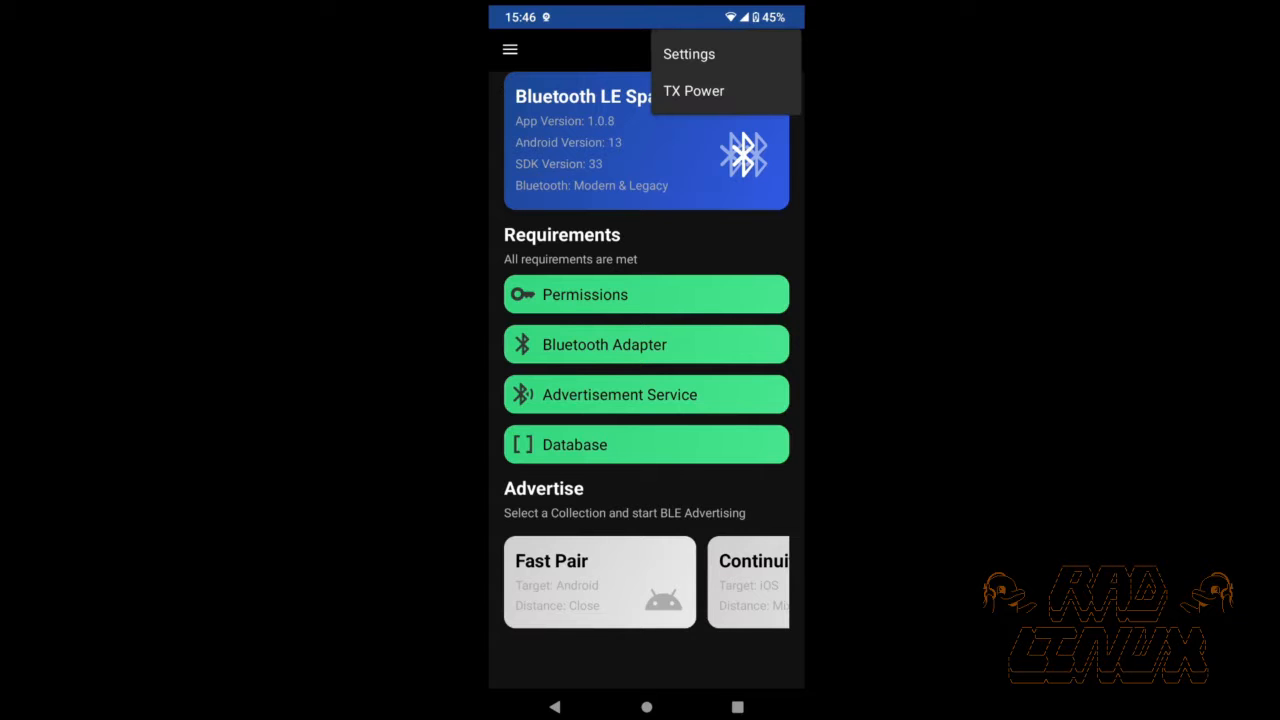
left_click(688, 52)
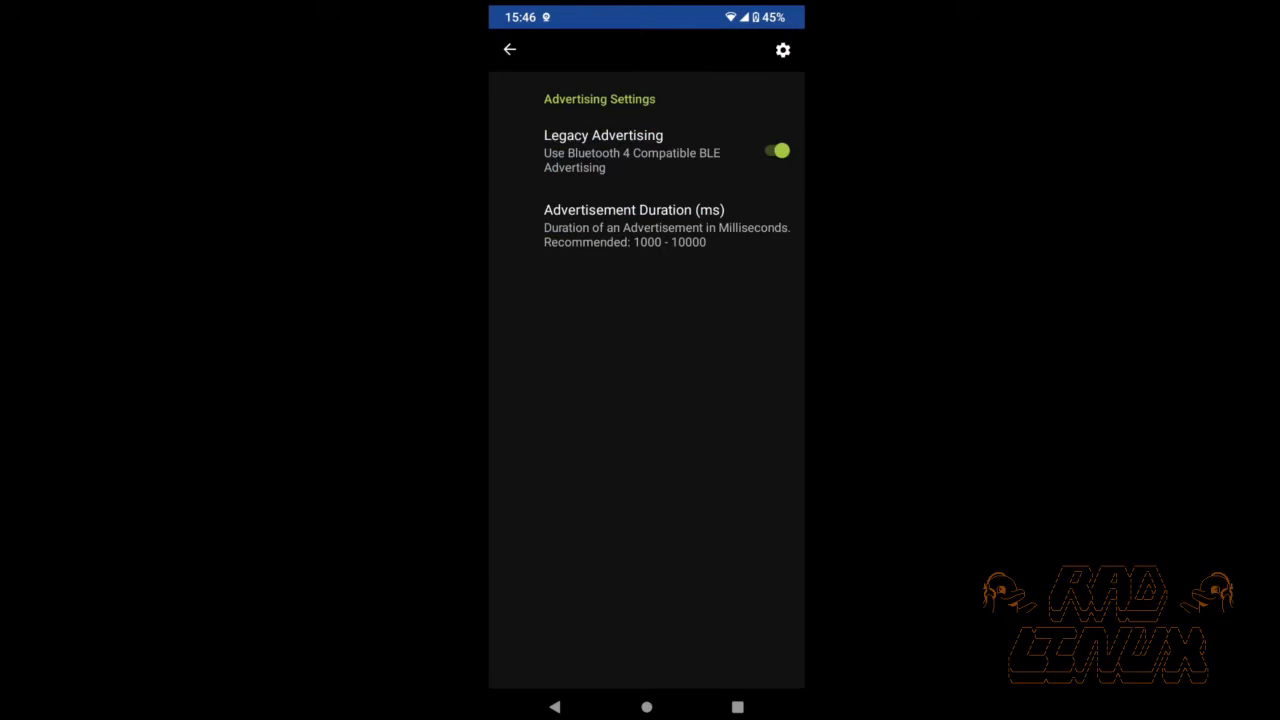
left_click(776, 150)
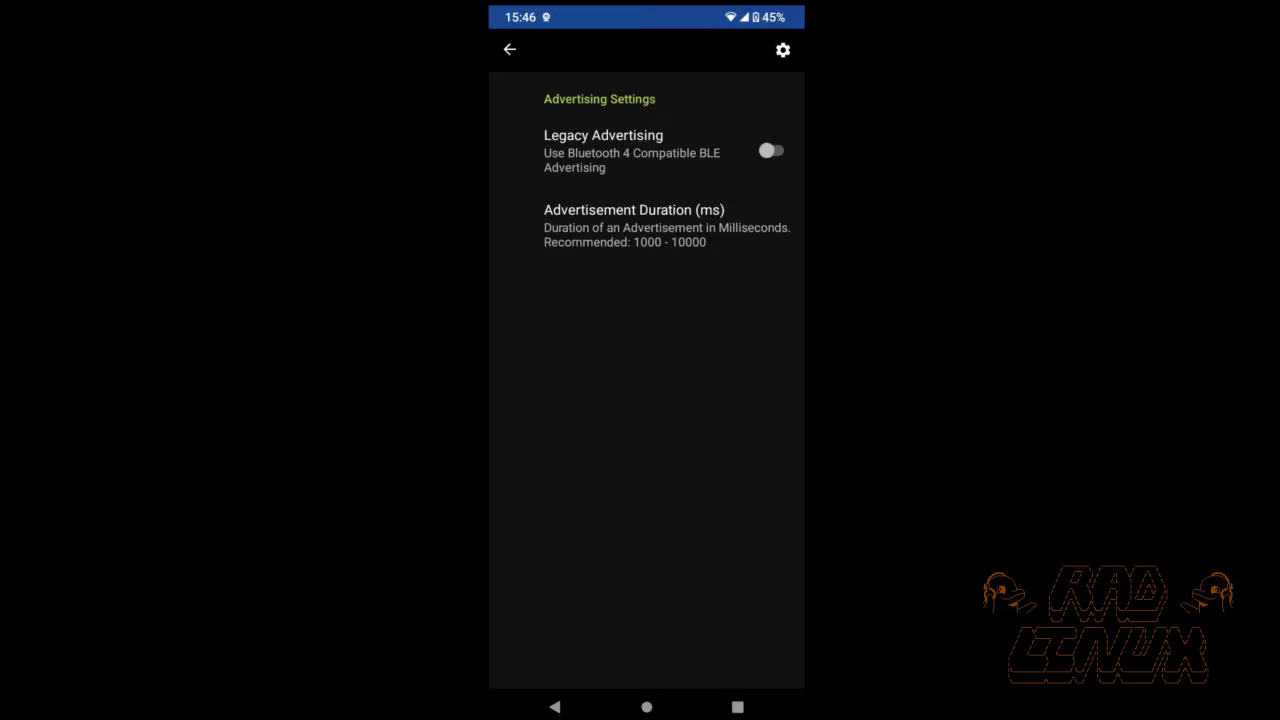
left_click(772, 152)
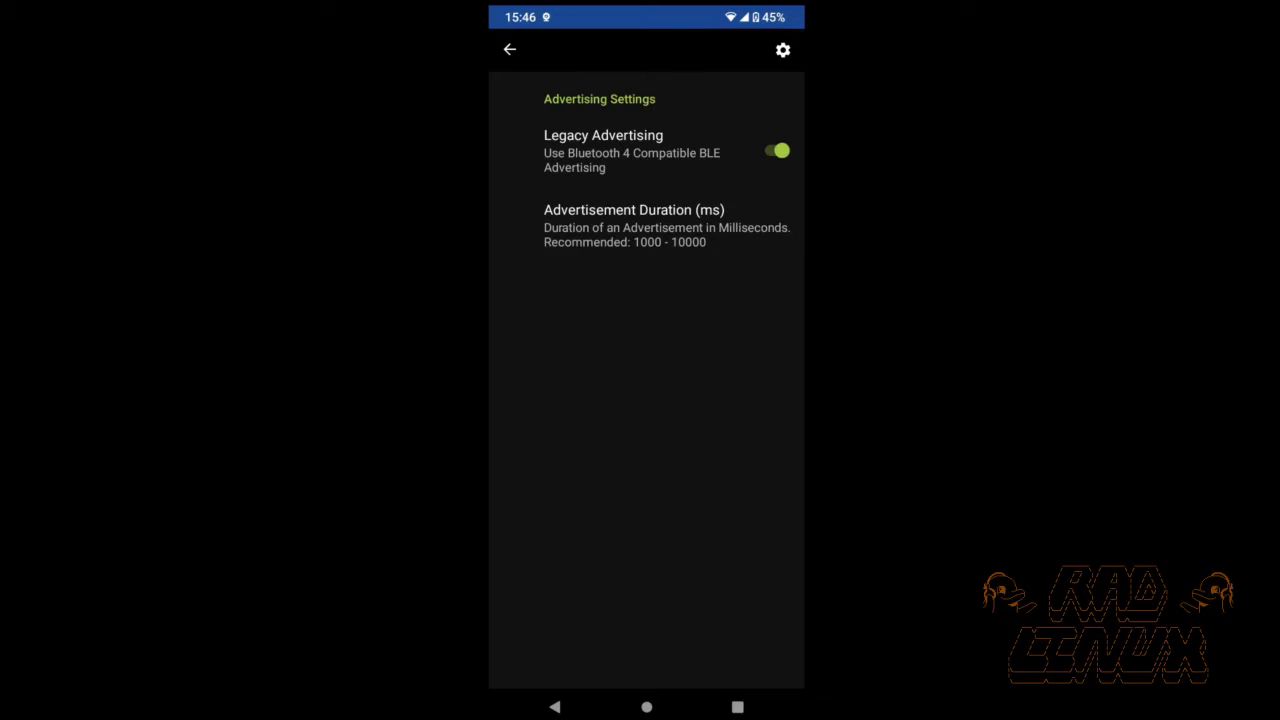
left_click(634, 224)
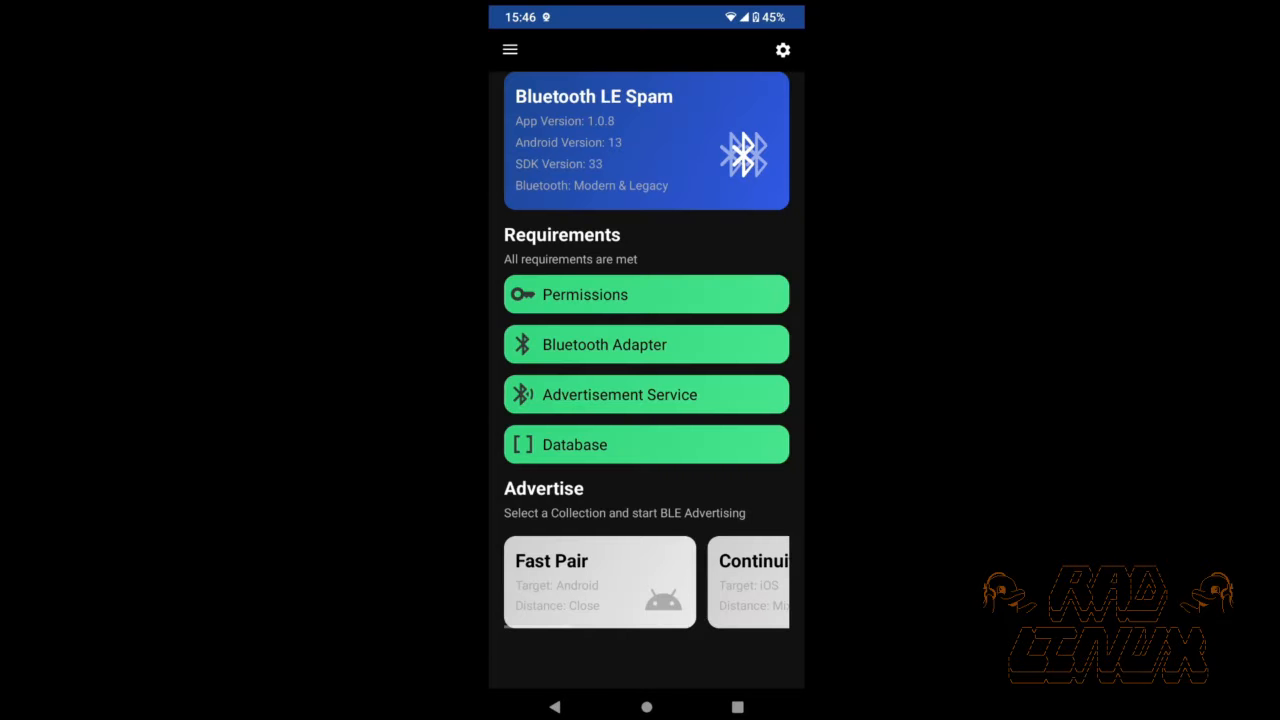
left_click(784, 50)
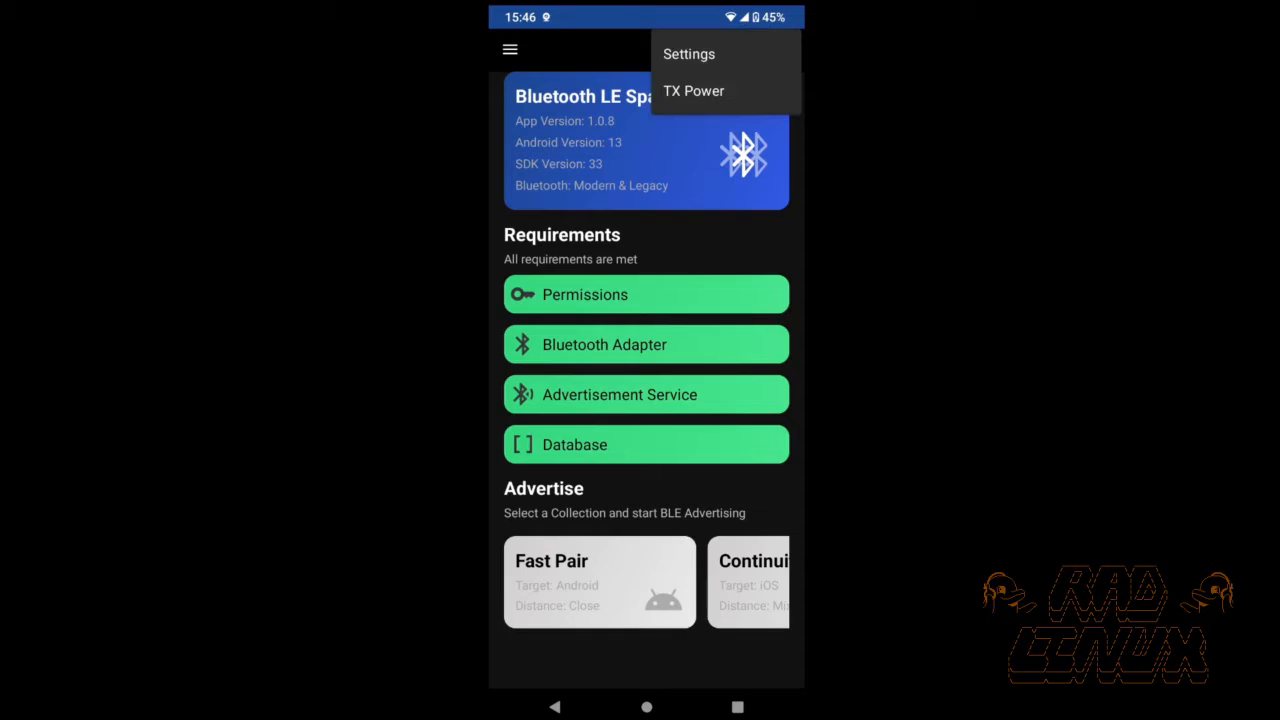
- Lower TX Power from High through Medium and Low to Ultra Low and confirm
left_click(694, 90)
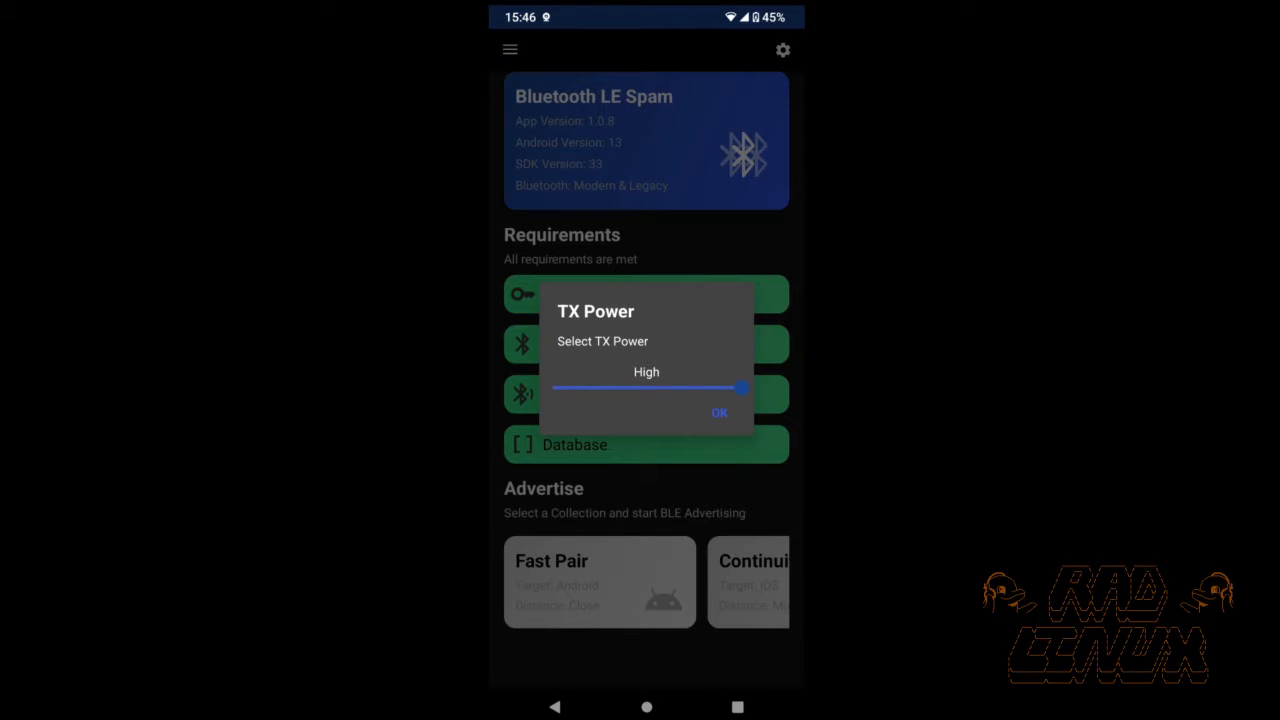
left_click_drag(740, 388, 678, 388)
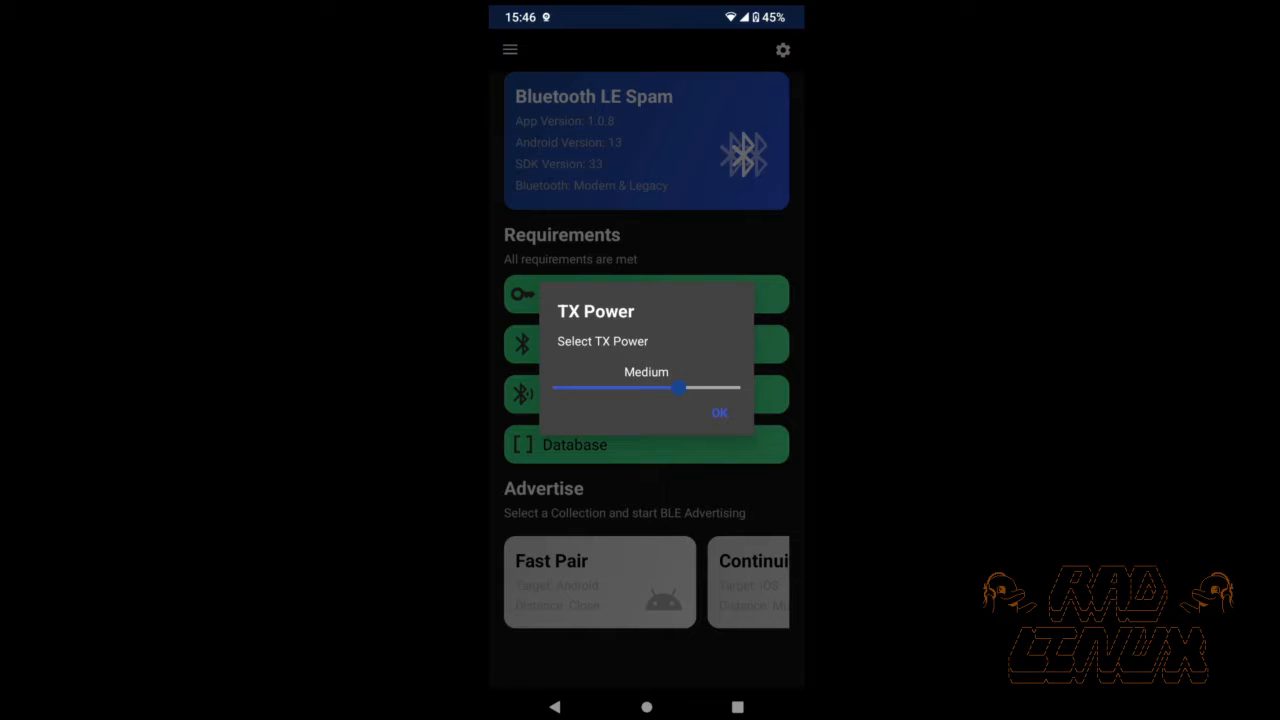
left_click_drag(678, 388, 616, 388)
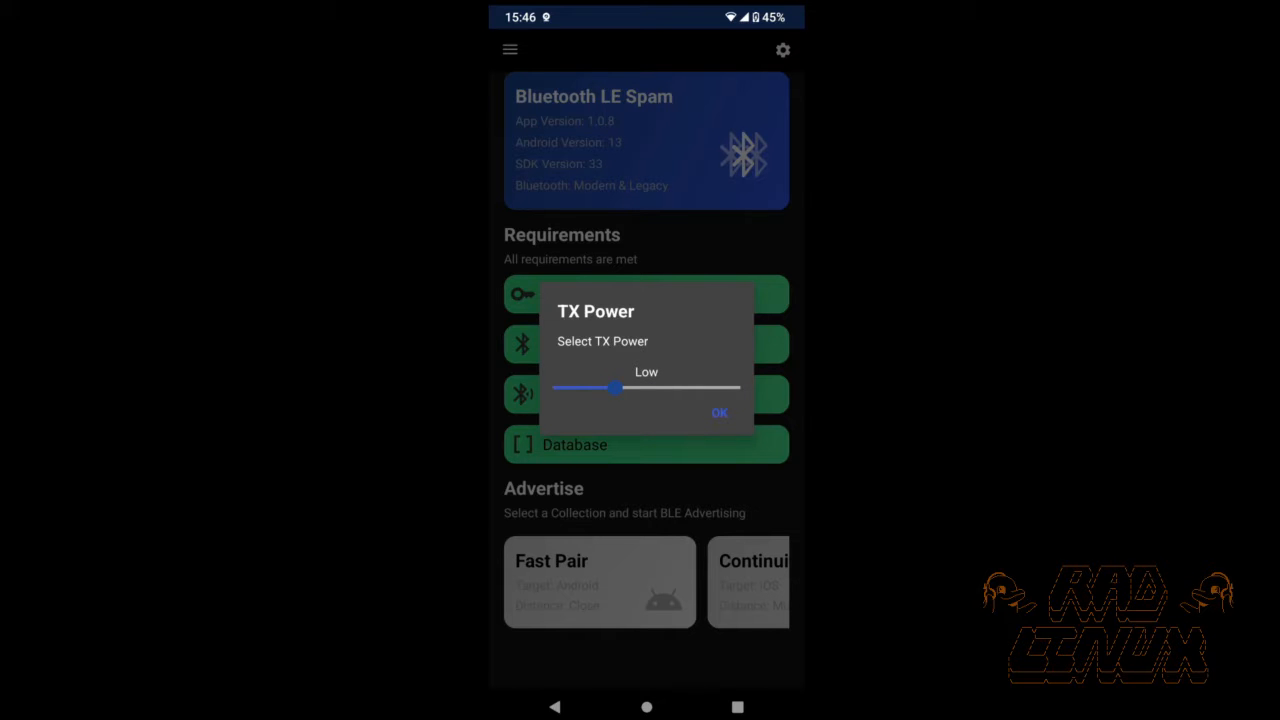
left_click_drag(614, 388, 552, 388)
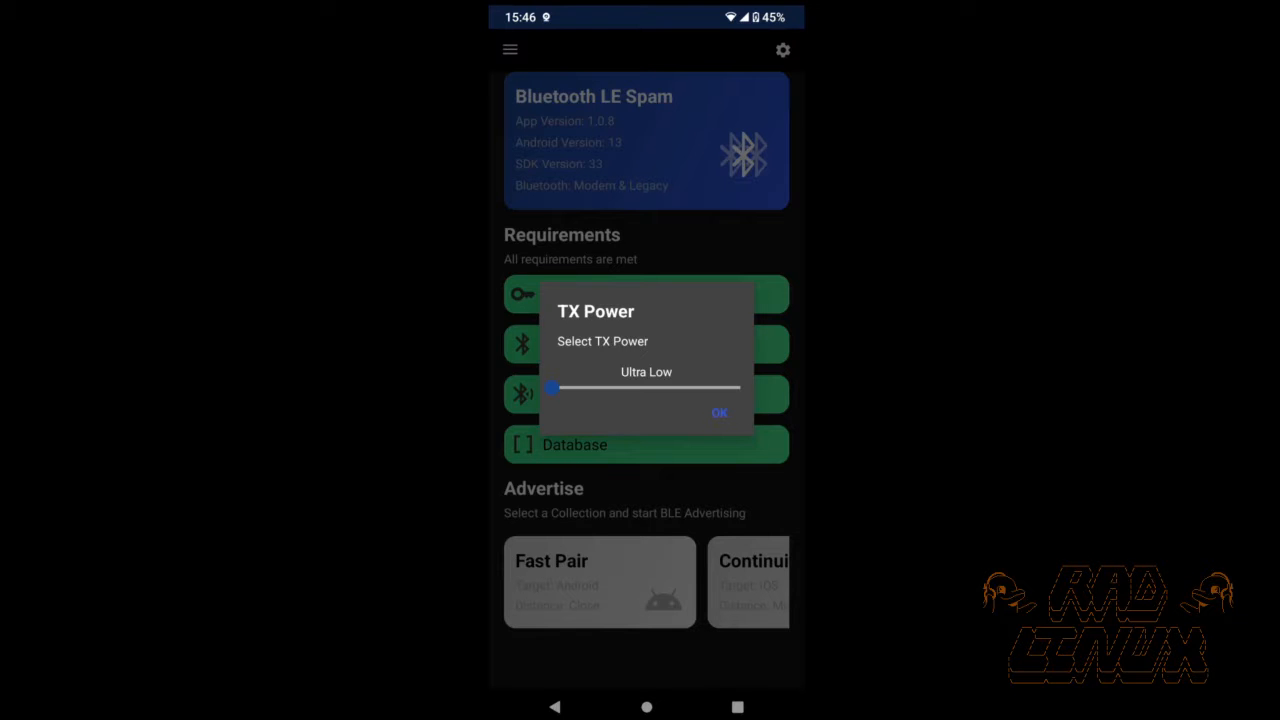
left_click(720, 412)
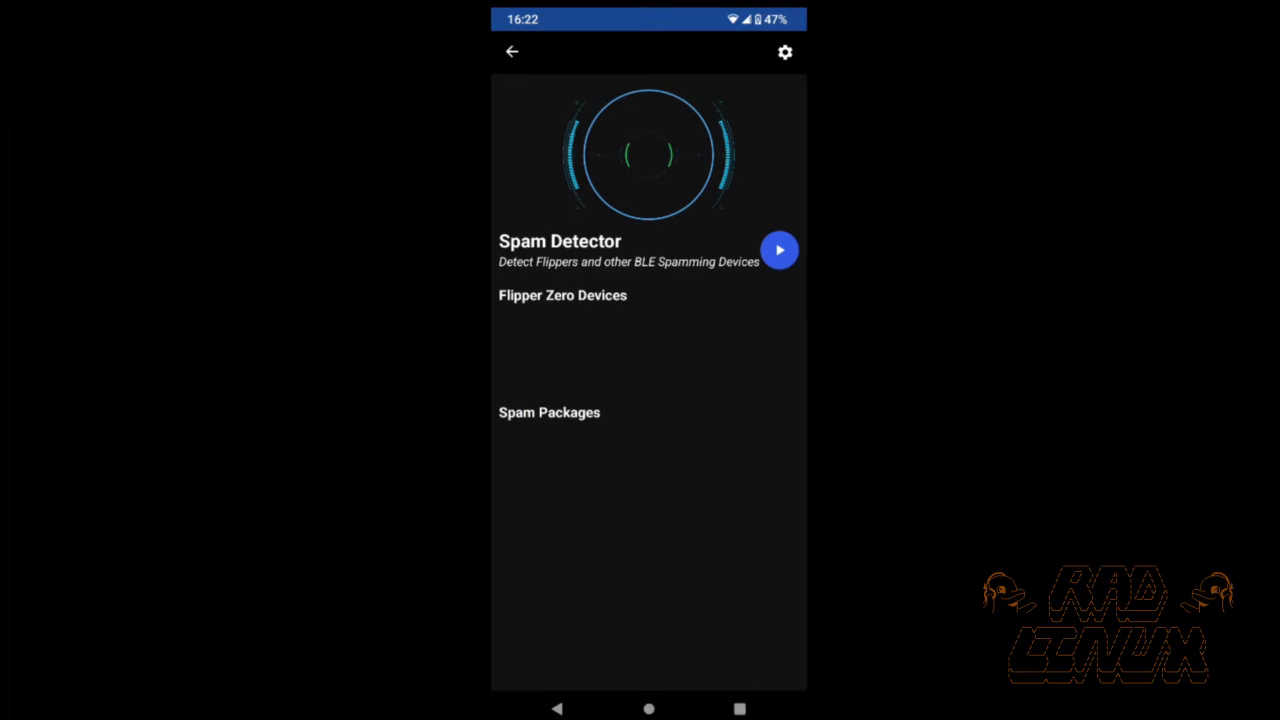
- Start the Spam Detector scan, revealing Flipper Zero Rad_lnx and a Fast Pairing spam package
left_click(780, 250)
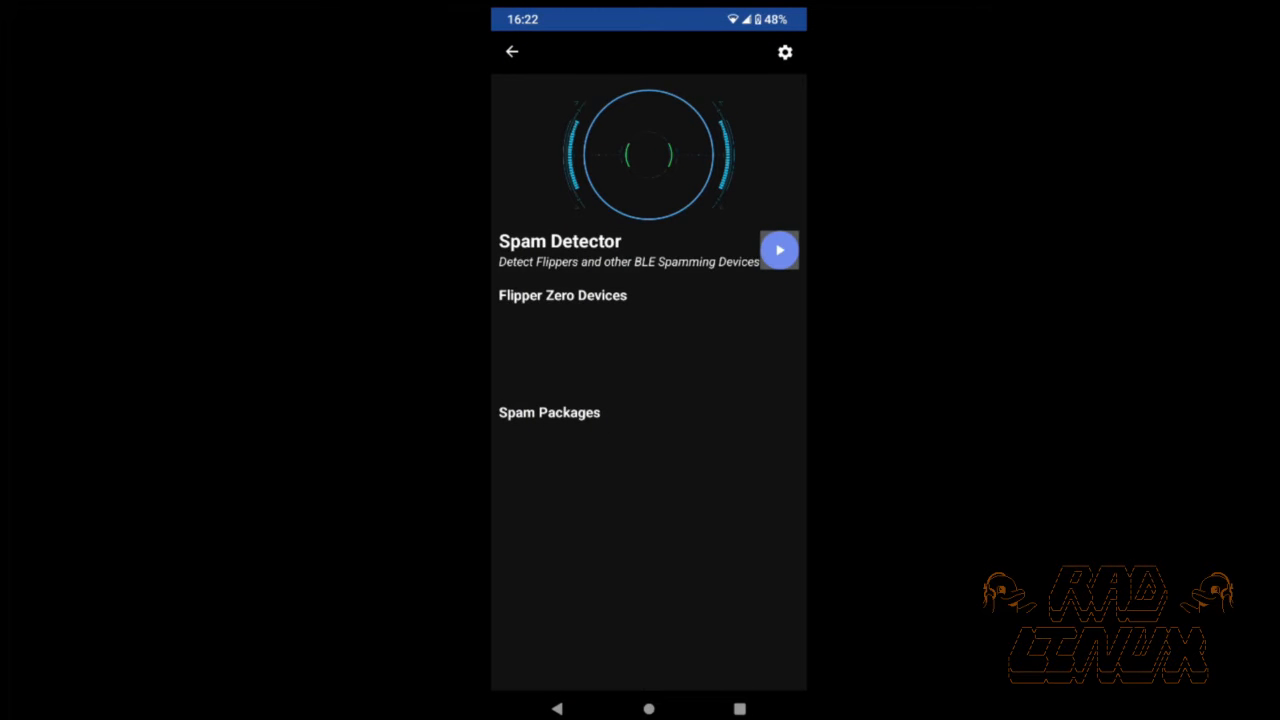
left_click(780, 250)
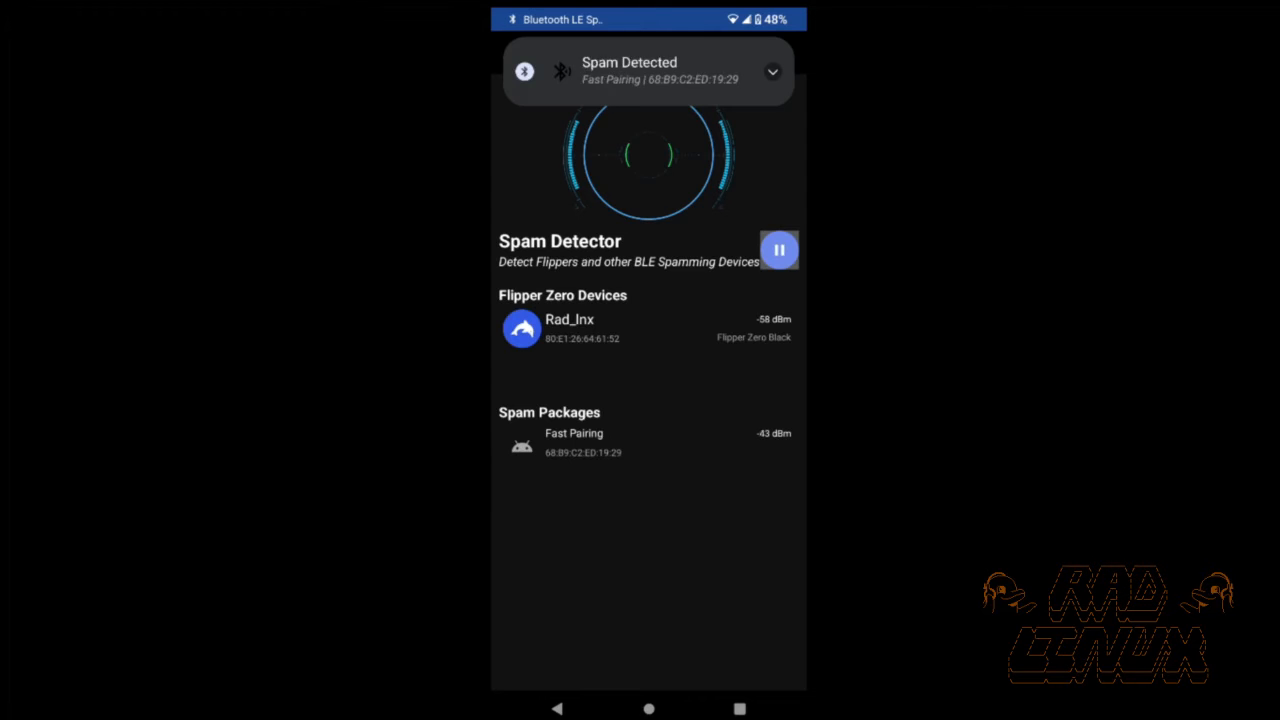